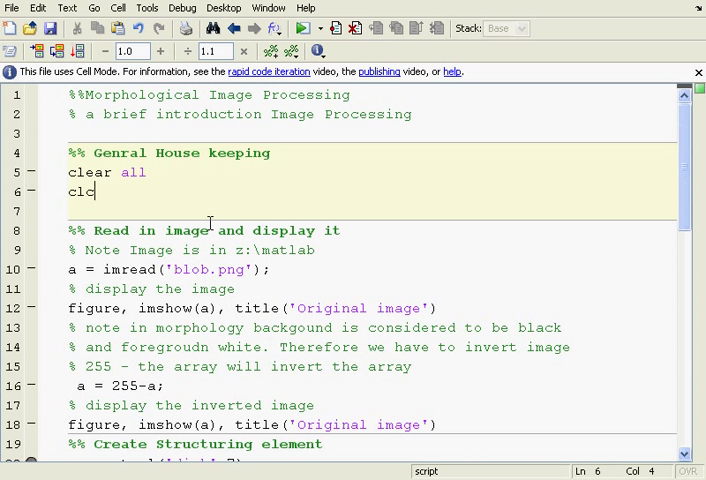
pyautogui.moveTo(208, 218)
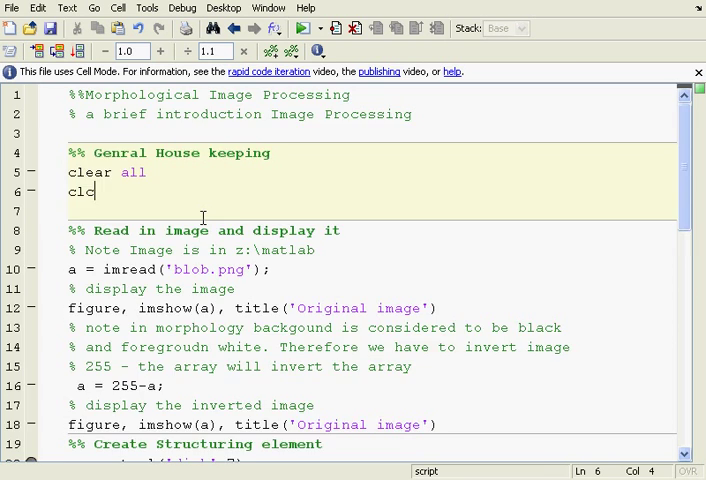
# Run the morphology script until it halts at the strel breakpoint on line 20.
pyautogui.scroll(-3)
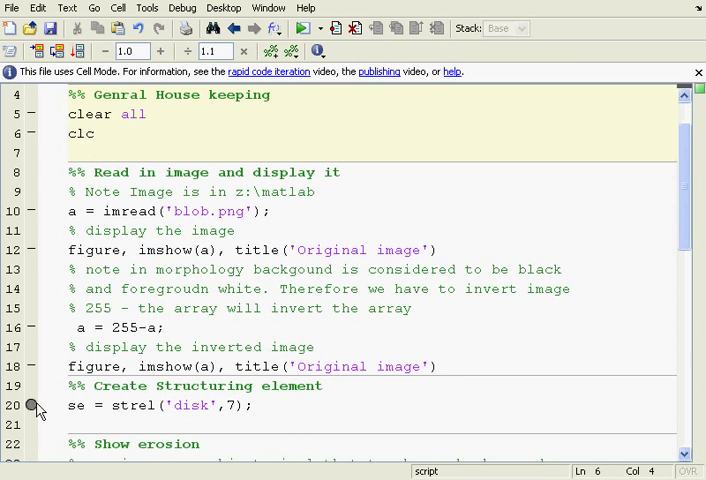
pyautogui.scroll(-3)
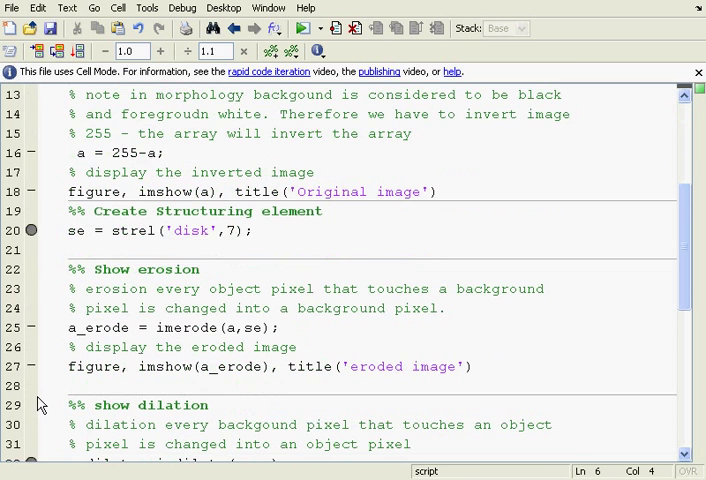
pyautogui.scroll(-3)
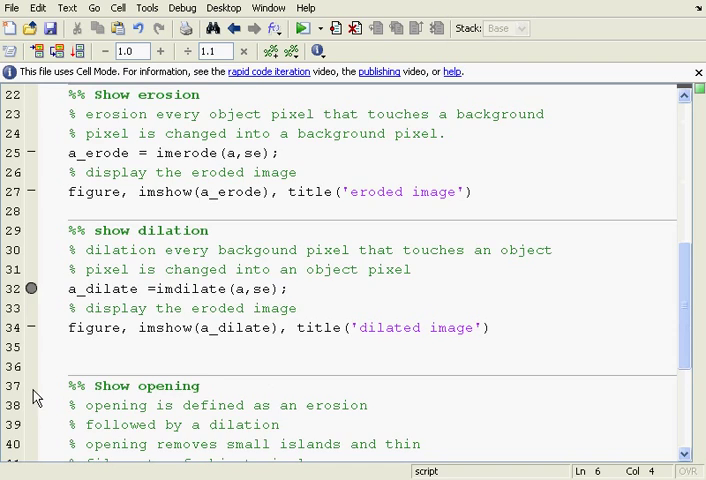
pyautogui.scroll(-3)
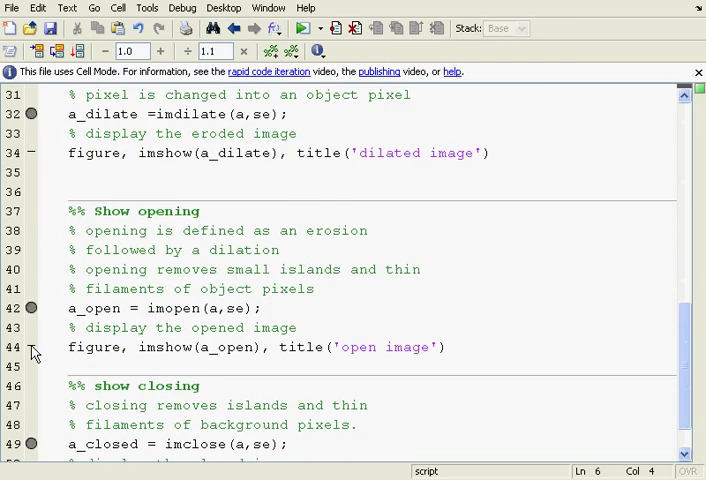
pyautogui.scroll(3)
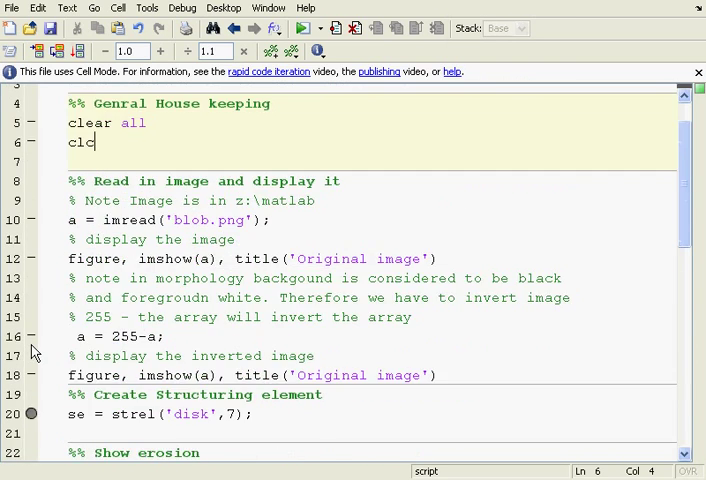
pyautogui.scroll(3)
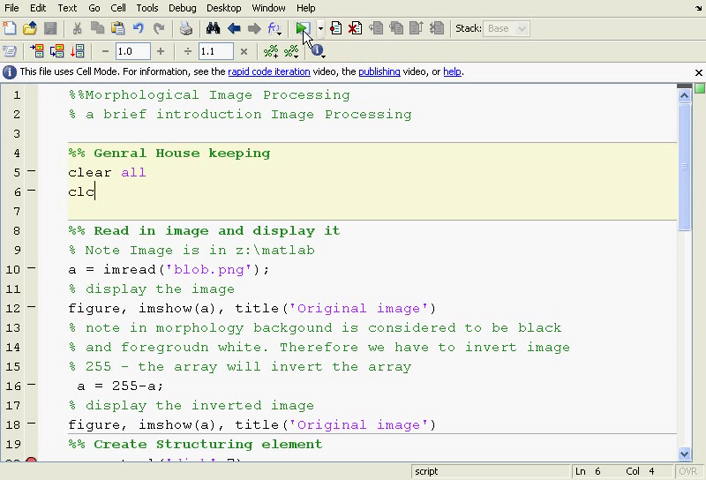
pyautogui.click(306, 30)
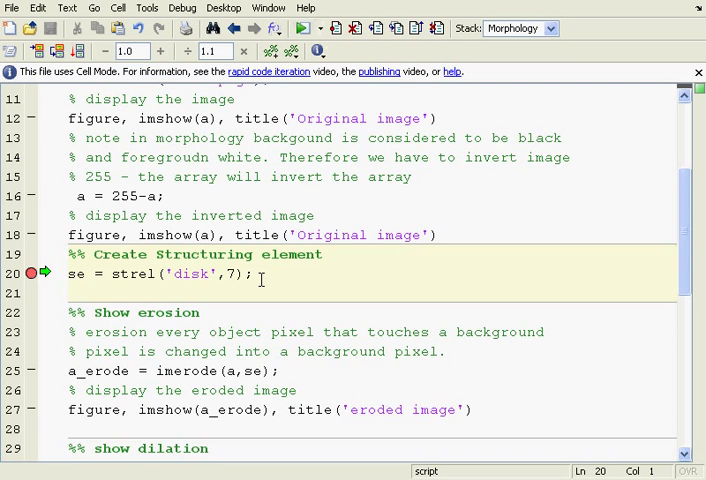
pyautogui.scroll(3)
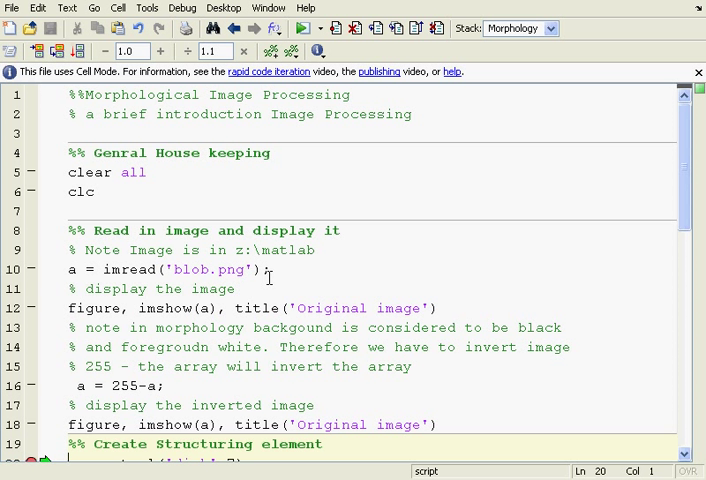
pyautogui.moveTo(293, 289)
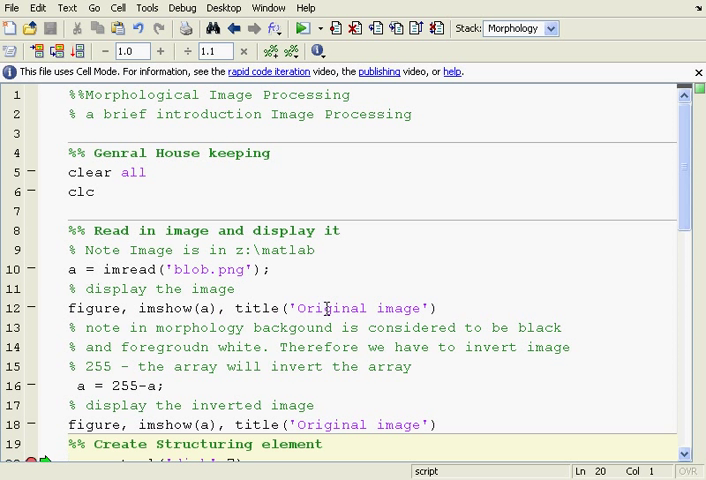
pyautogui.moveTo(323, 307)
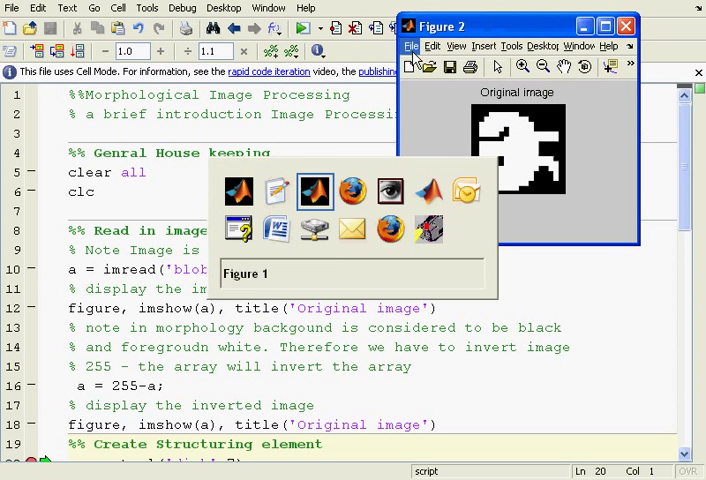
# Arrange the original and inverted blob figures side by side at the top.
pyautogui.click(245, 273)
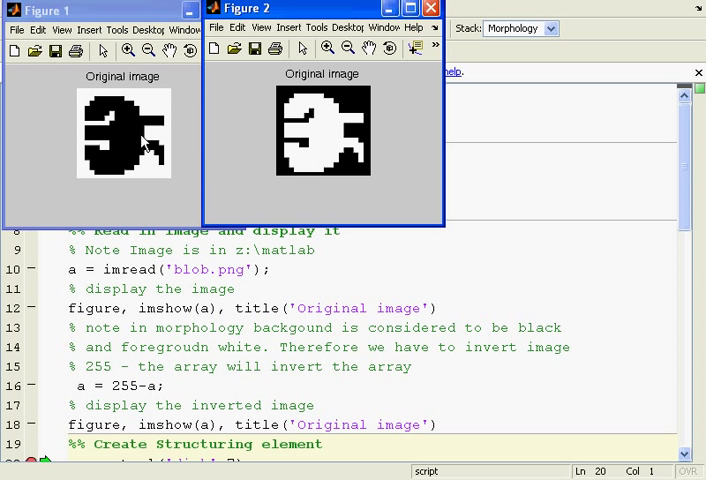
pyautogui.moveTo(337, 144)
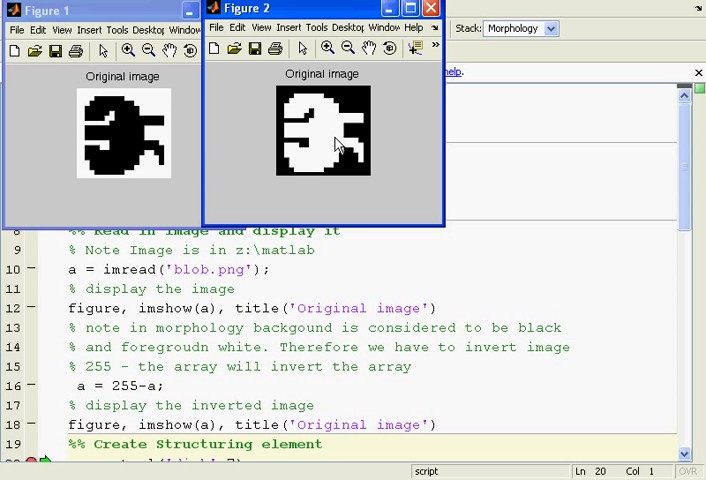
pyautogui.moveTo(350, 148)
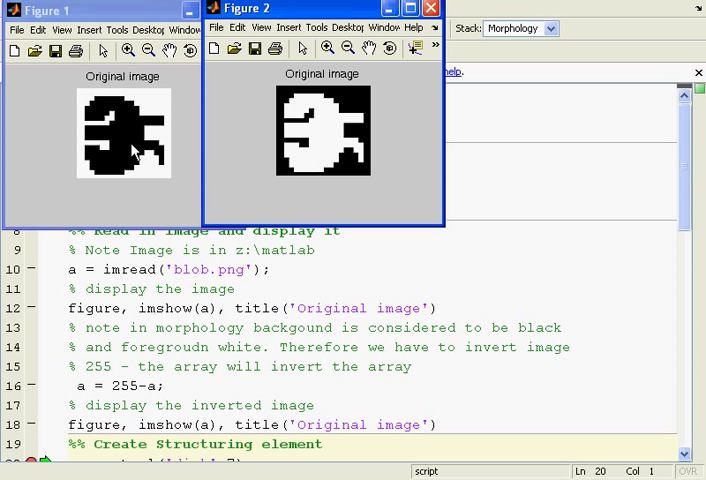
pyautogui.moveTo(288, 182)
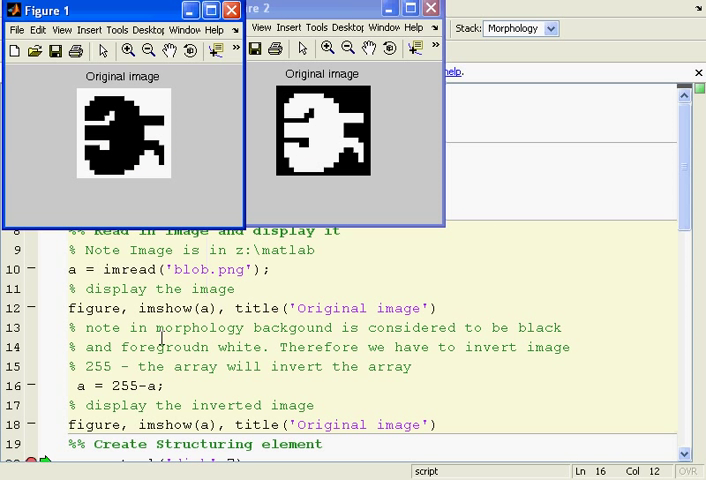
pyautogui.moveTo(137, 170)
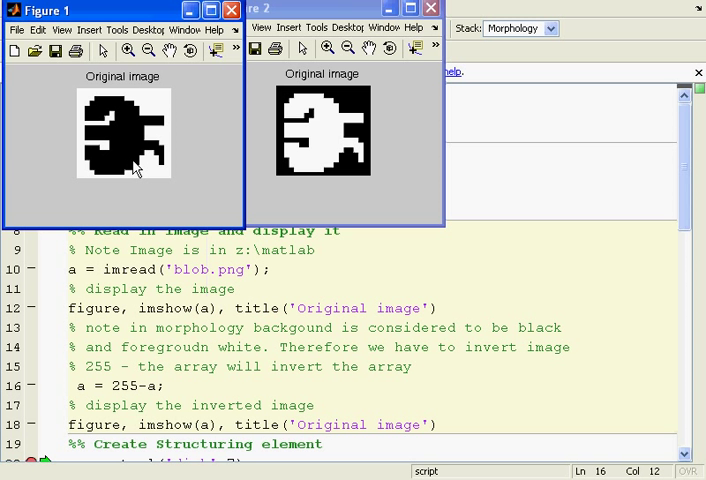
pyautogui.moveTo(140, 170)
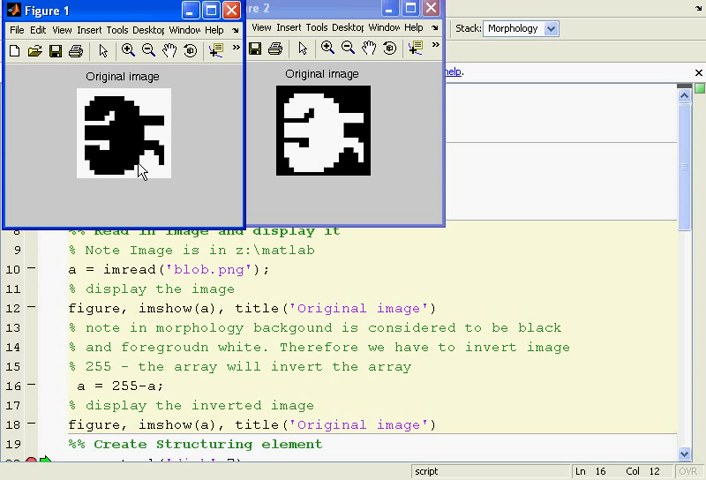
pyautogui.moveTo(237, 181)
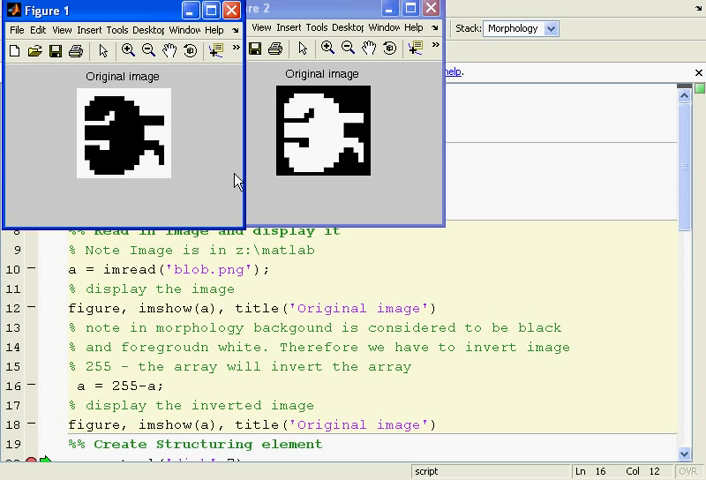
pyautogui.moveTo(232, 182)
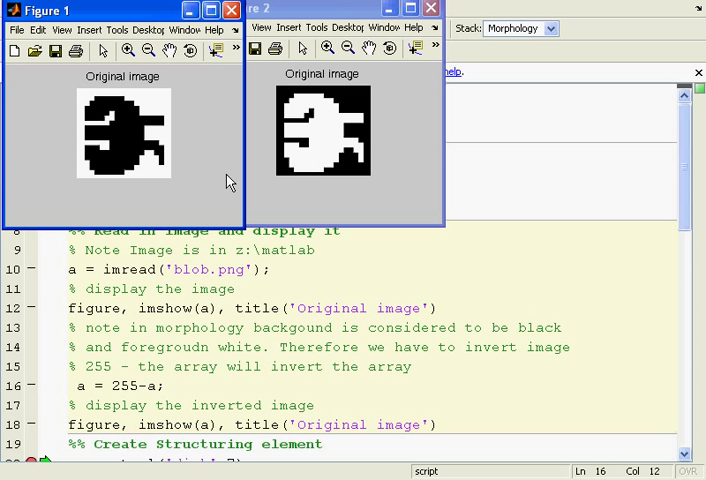
pyautogui.moveTo(393, 351)
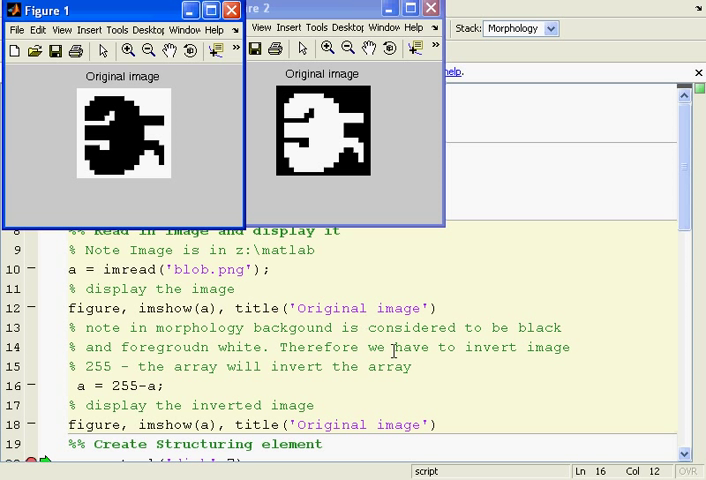
pyautogui.moveTo(287, 363)
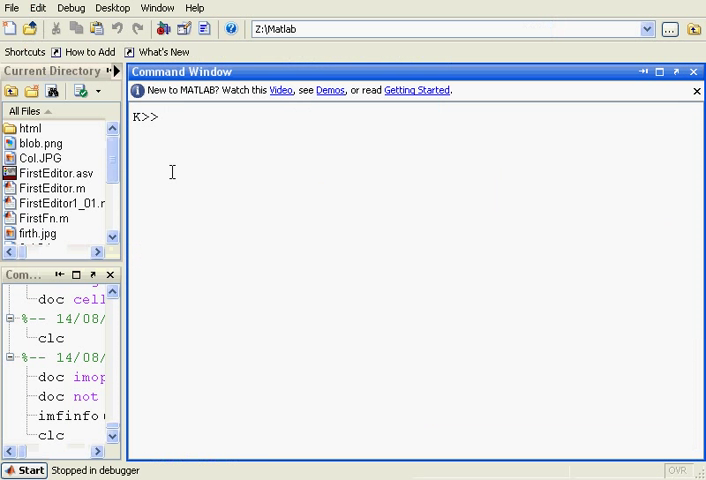
pyautogui.moveTo(191, 138)
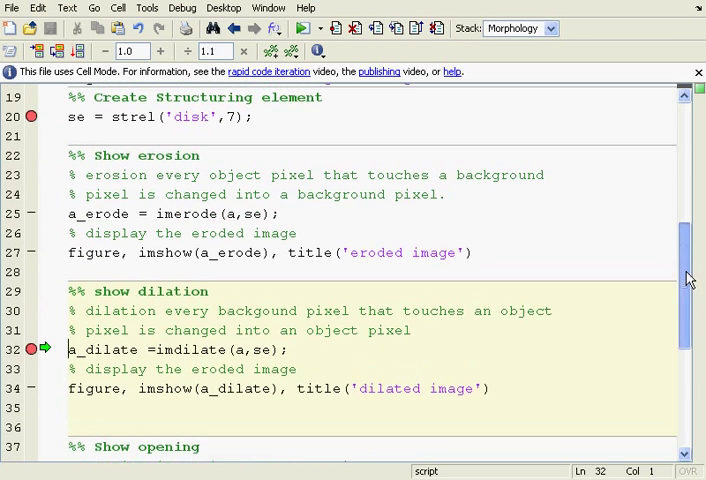
pyautogui.scroll(3)
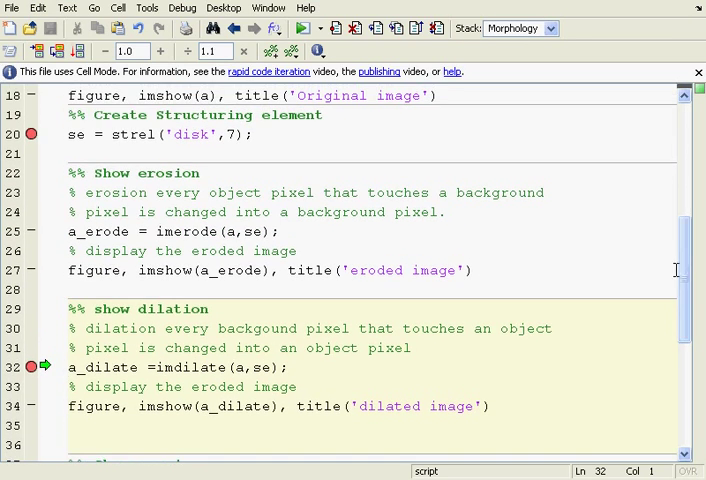
pyautogui.scroll(3)
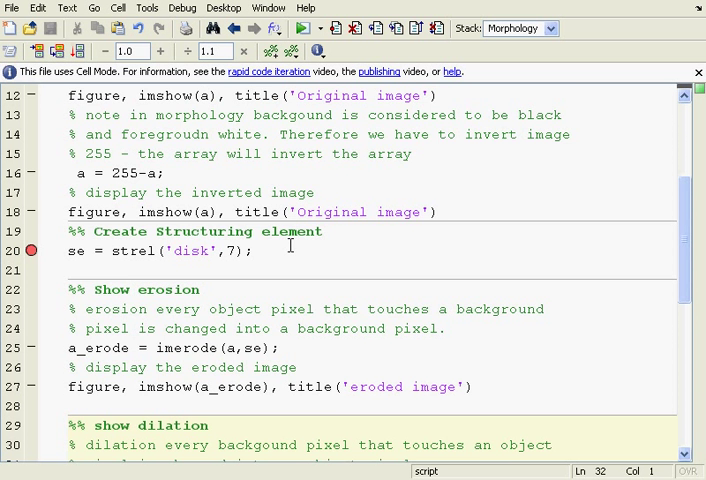
pyautogui.scroll(-3)
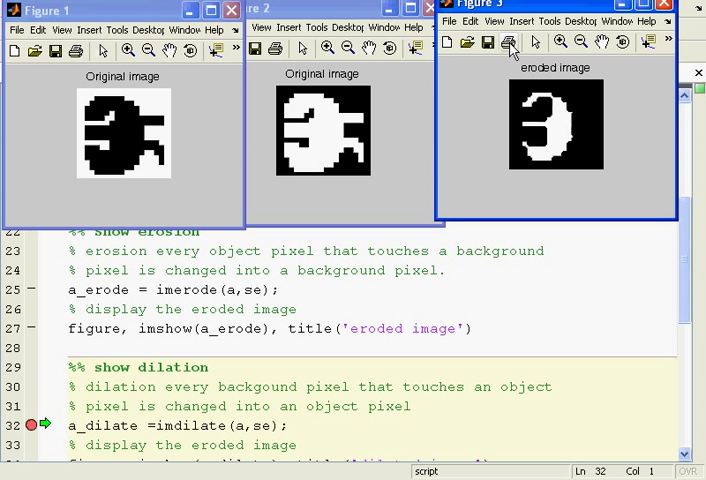
pyautogui.moveTo(510, 42)
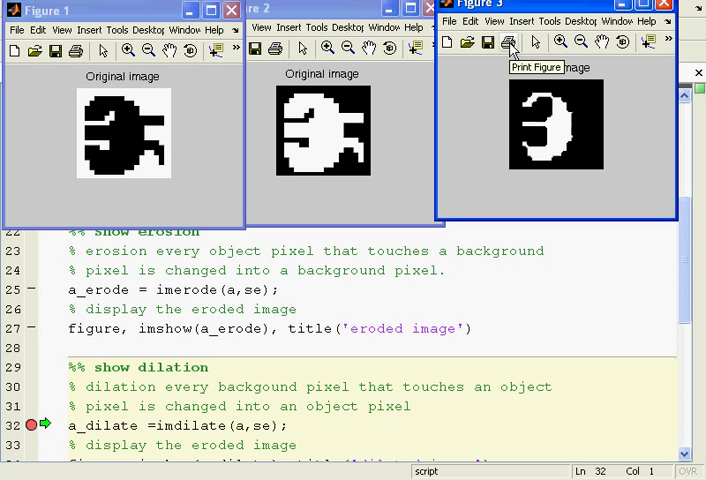
pyautogui.moveTo(510, 47)
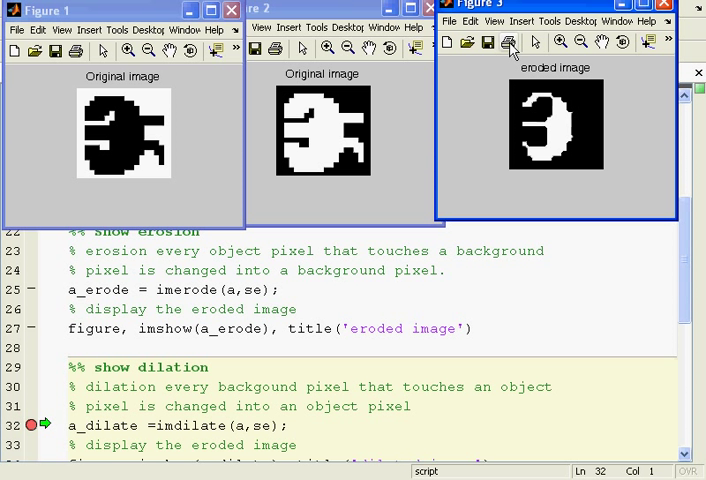
pyautogui.moveTo(362, 162)
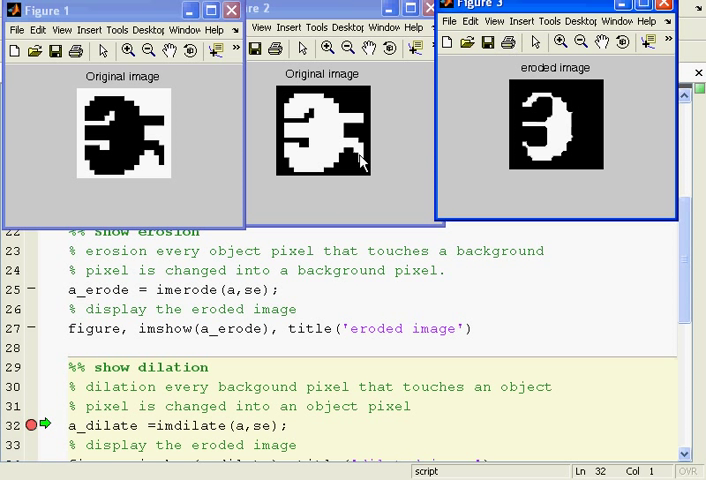
pyautogui.moveTo(38, 432)
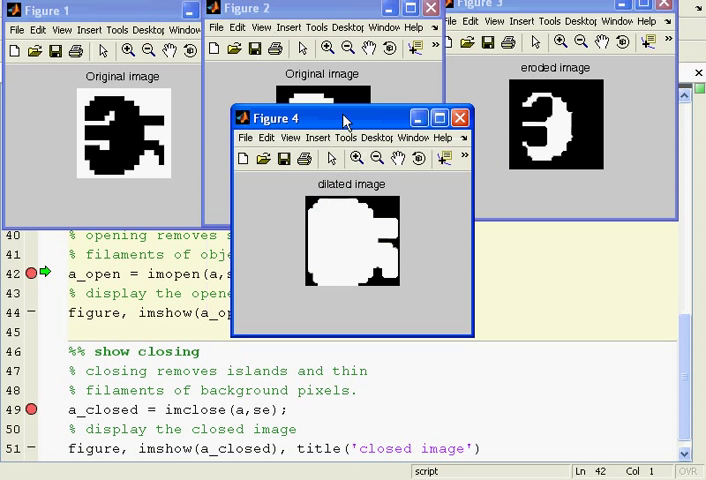
# Move the dilated-image figure to the lower left, off the original image.
pyautogui.moveTo(333, 117); pyautogui.dragTo(100, 273)
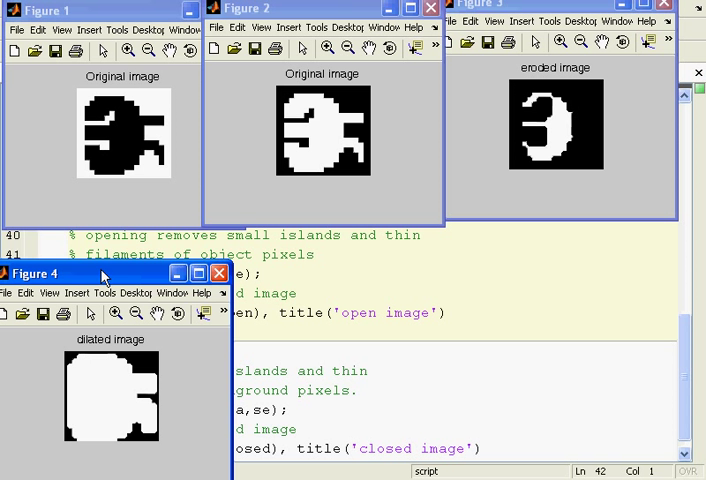
pyautogui.moveTo(468, 290)
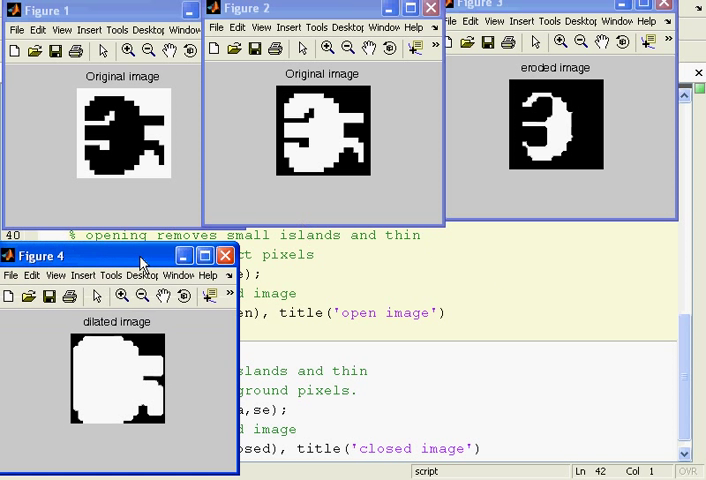
pyautogui.moveTo(310, 138)
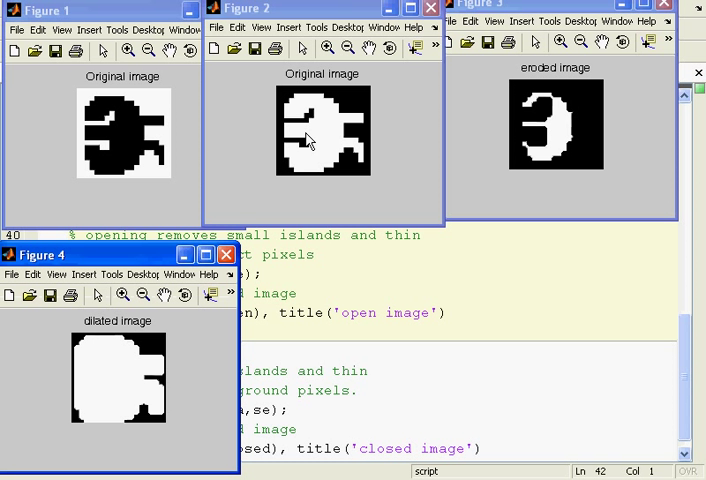
pyautogui.moveTo(305, 170)
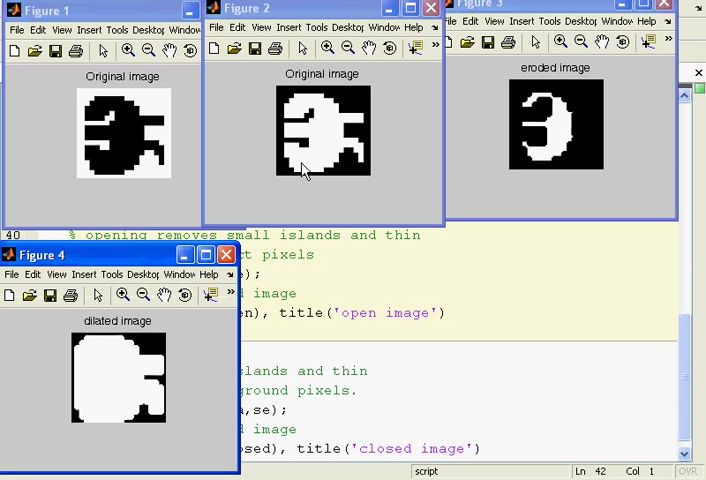
pyautogui.moveTo(287, 186)
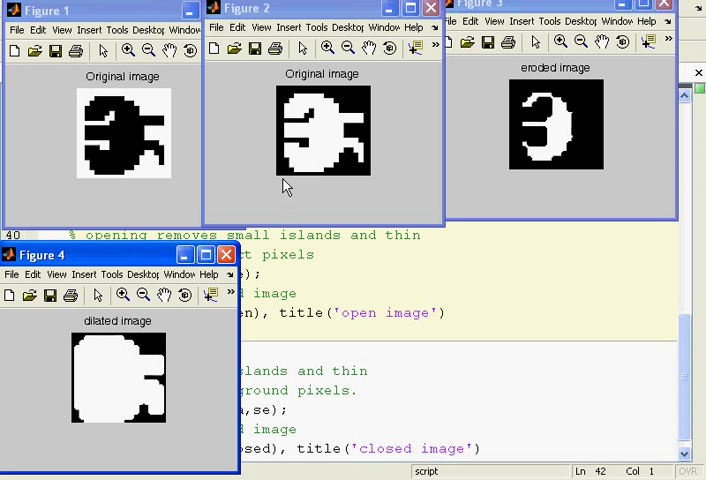
pyautogui.moveTo(302, 161)
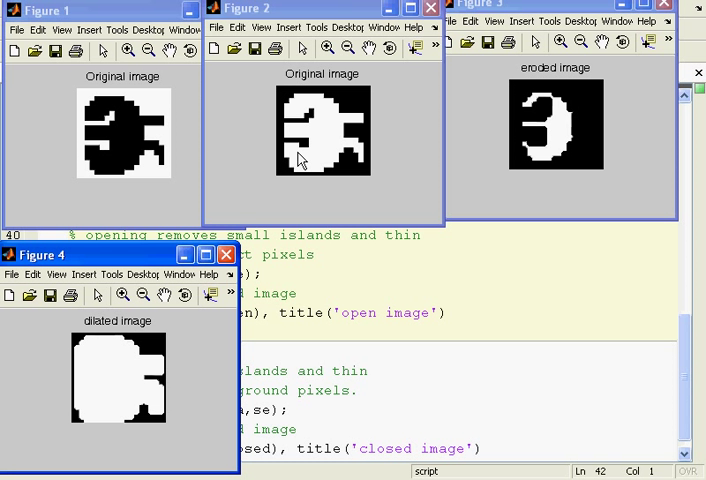
pyautogui.moveTo(305, 148)
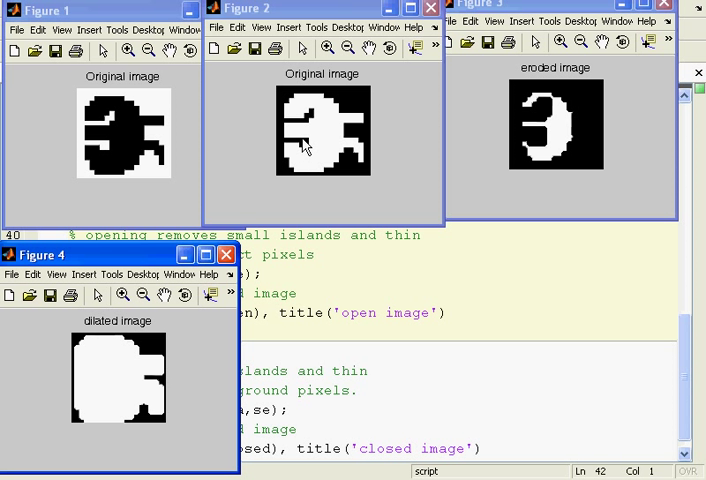
pyautogui.moveTo(380, 133)
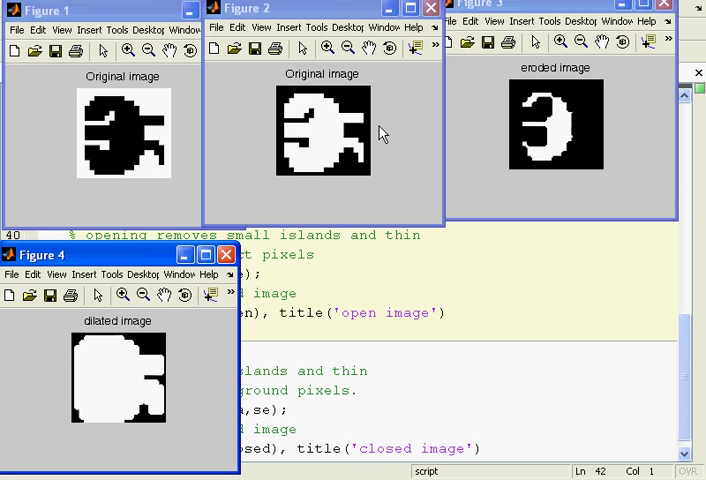
pyautogui.moveTo(358, 125)
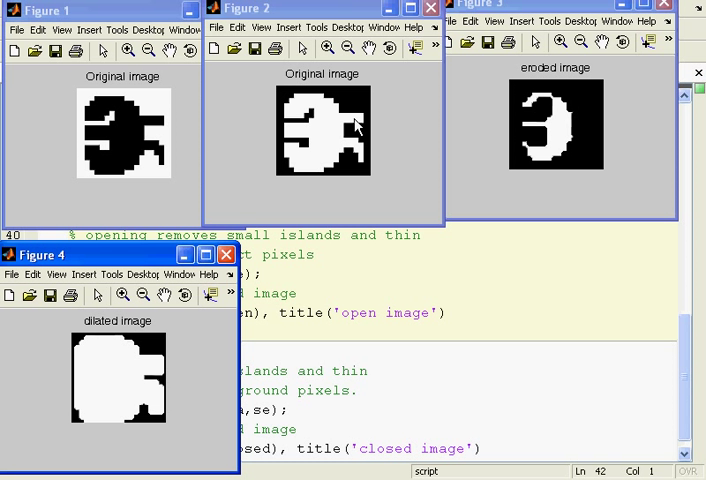
pyautogui.moveTo(358, 155)
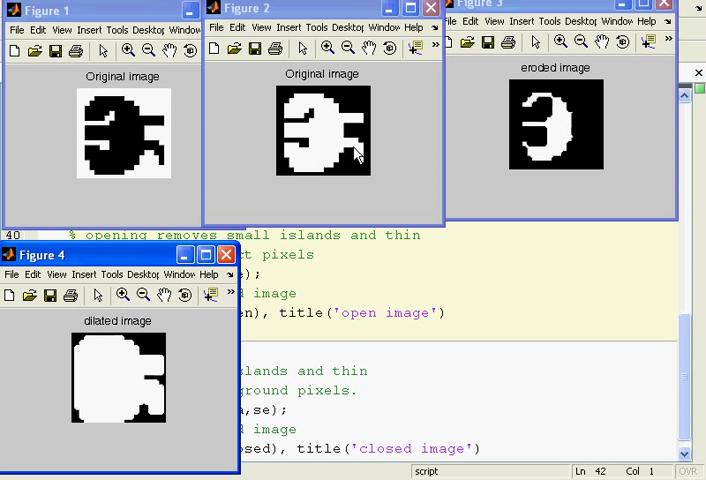
pyautogui.moveTo(400, 311)
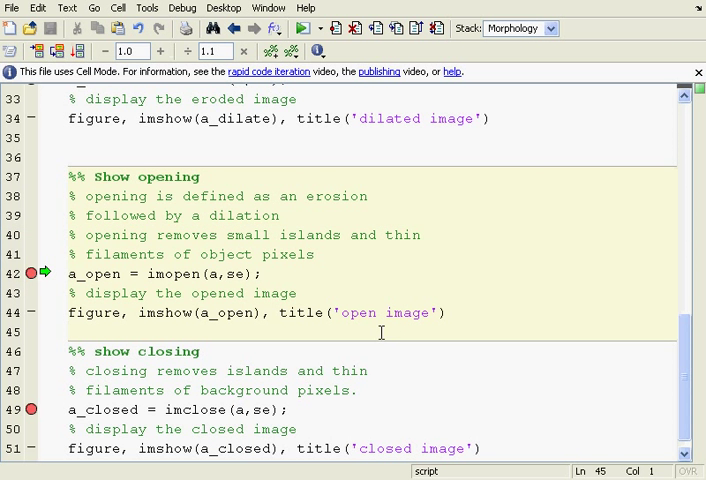
# Scroll the Editor to the %% show dilation cell.
pyautogui.scroll(3)
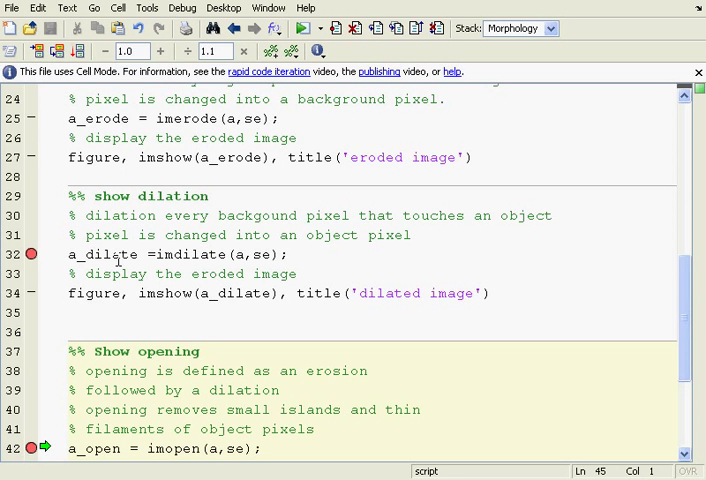
pyautogui.moveTo(253, 282)
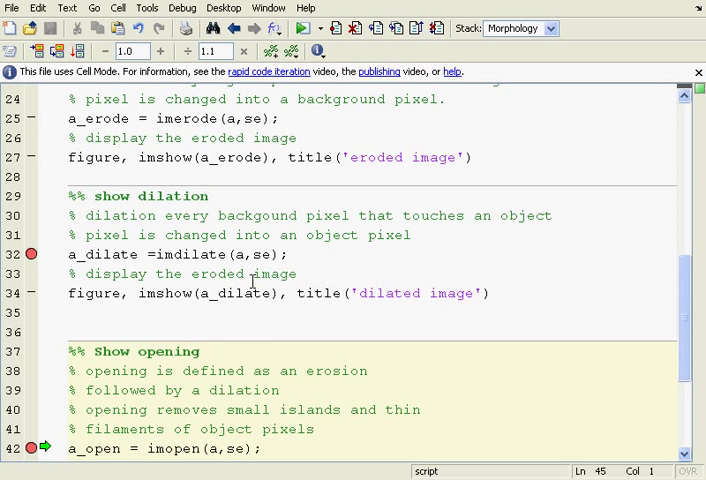
pyautogui.scroll(-3)
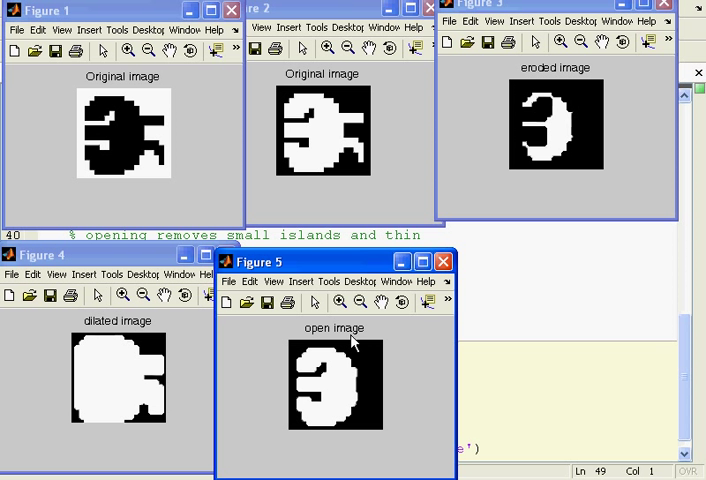
pyautogui.moveTo(298, 362)
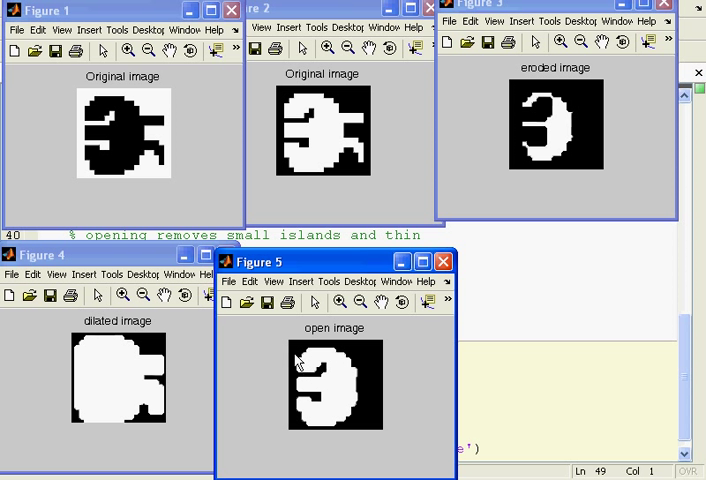
pyautogui.moveTo(157, 160)
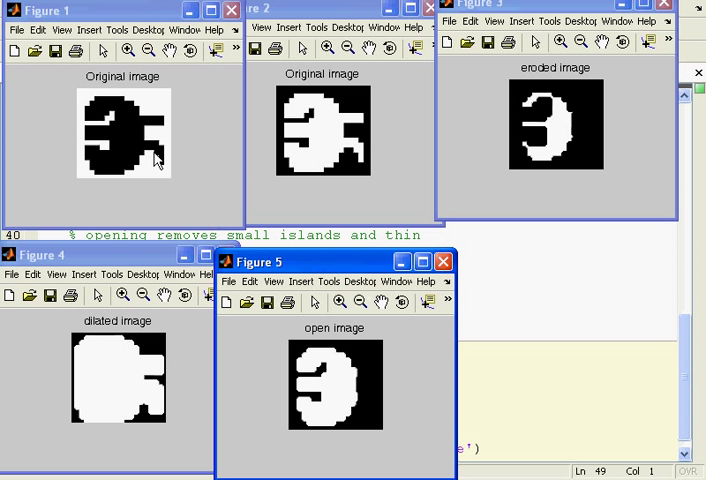
pyautogui.moveTo(322, 147)
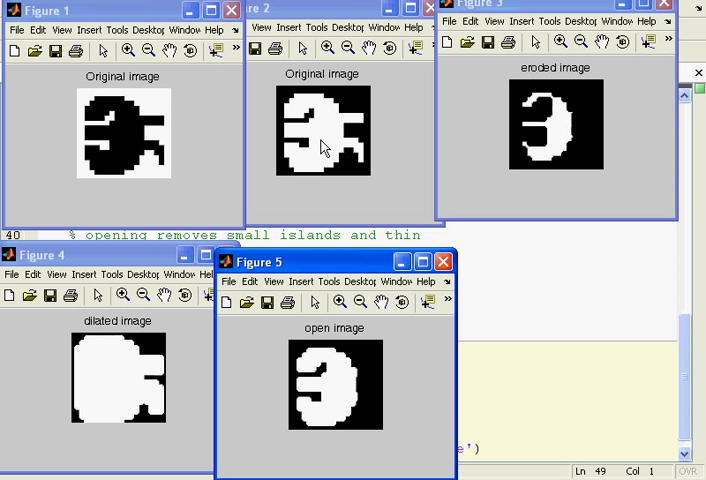
pyautogui.moveTo(528, 151)
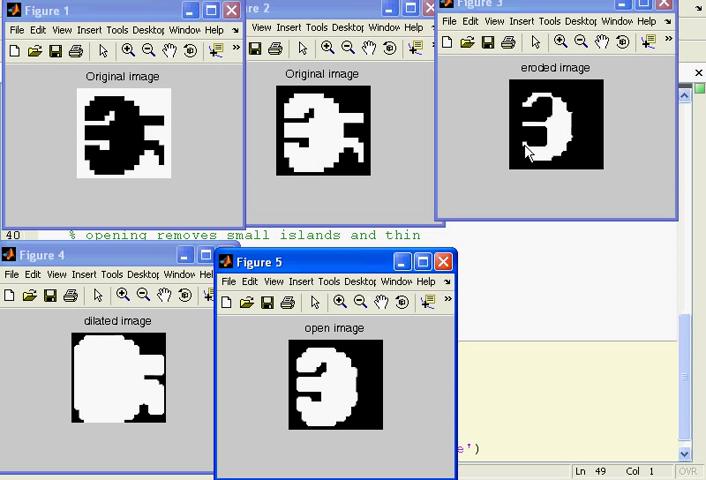
pyautogui.moveTo(549, 138)
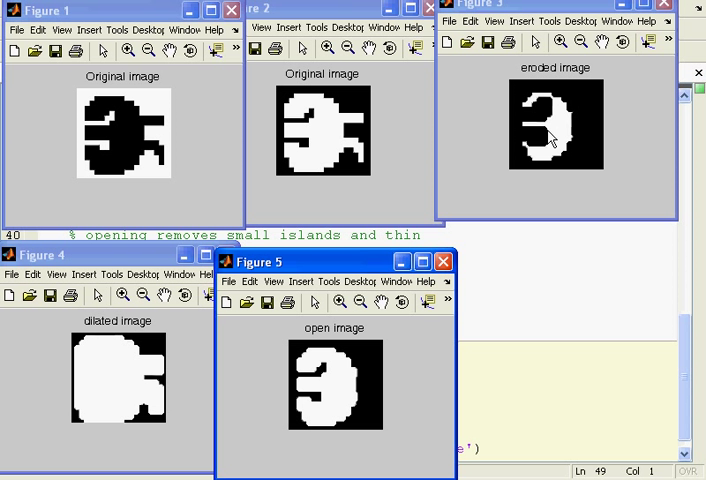
pyautogui.moveTo(555, 135)
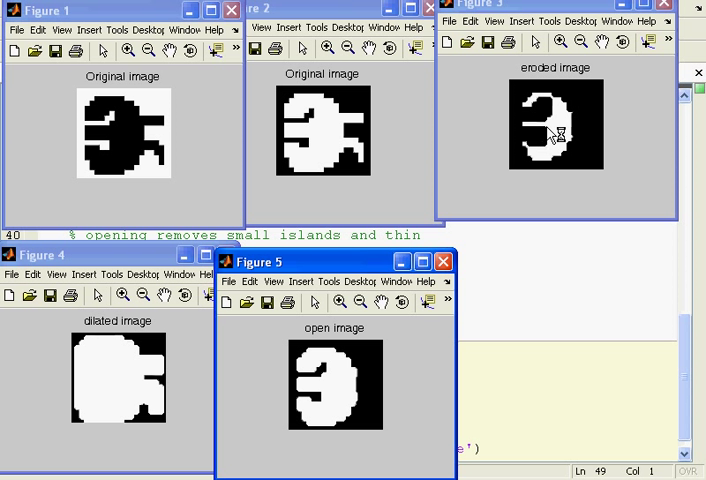
pyautogui.moveTo(395, 322)
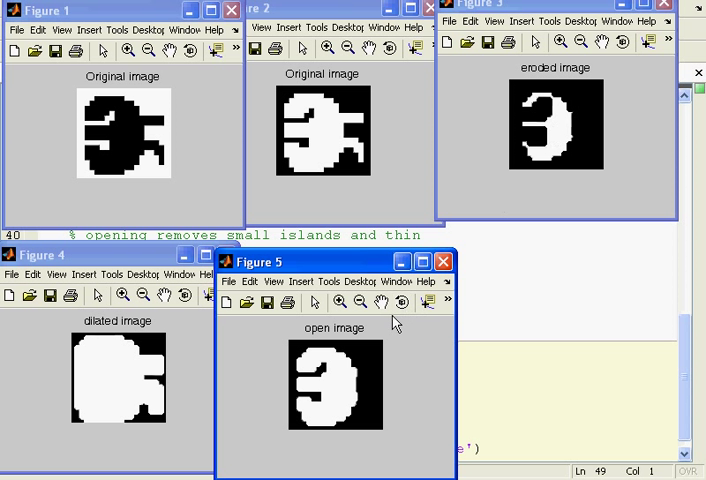
pyautogui.moveTo(405, 318)
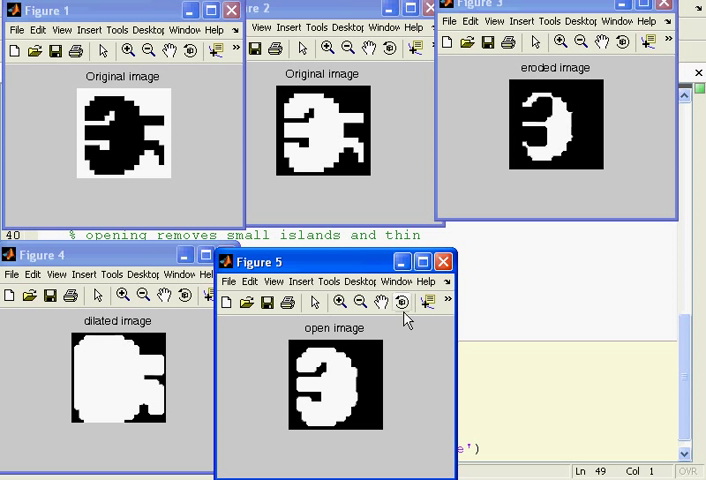
pyautogui.moveTo(402, 302)
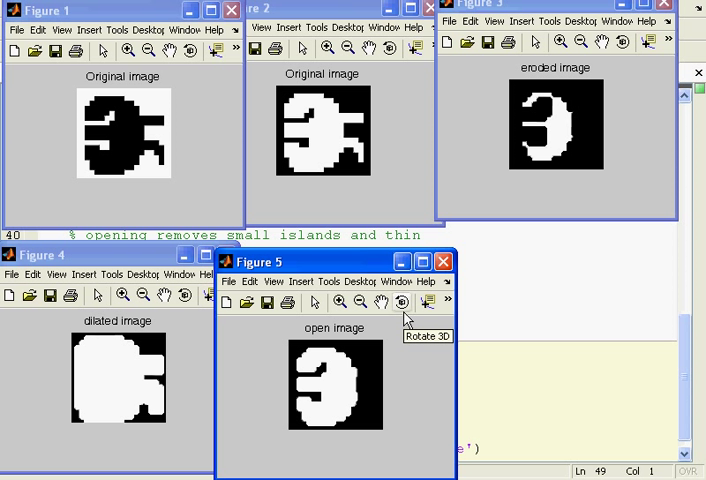
pyautogui.moveTo(352, 148)
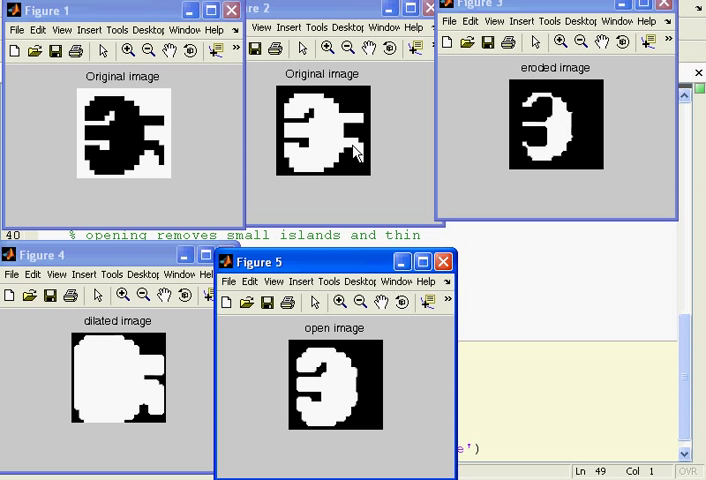
pyautogui.moveTo(367, 123)
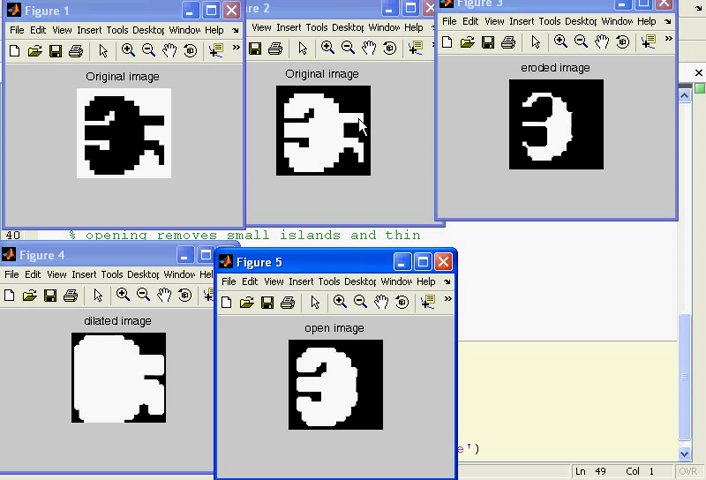
pyautogui.moveTo(344, 340)
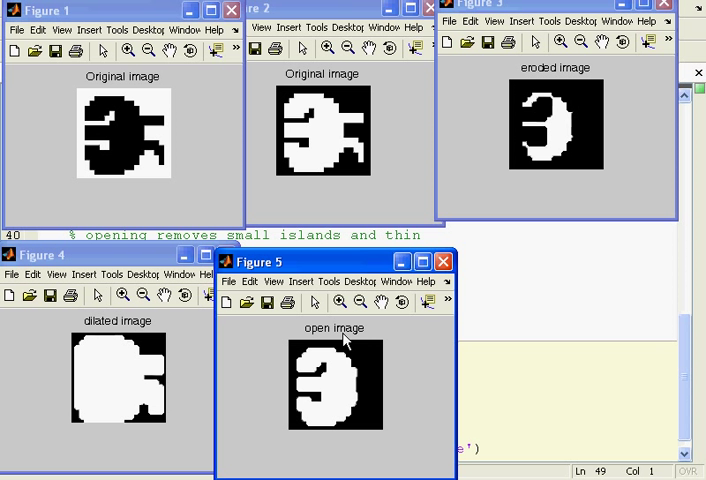
pyautogui.moveTo(315, 400)
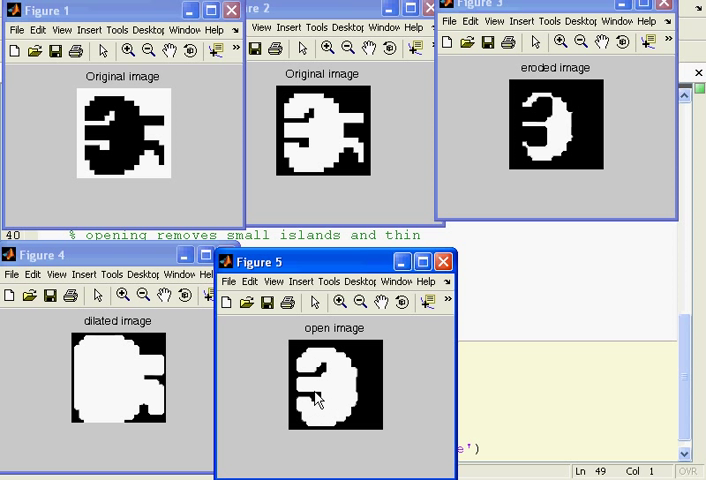
pyautogui.moveTo(320, 402)
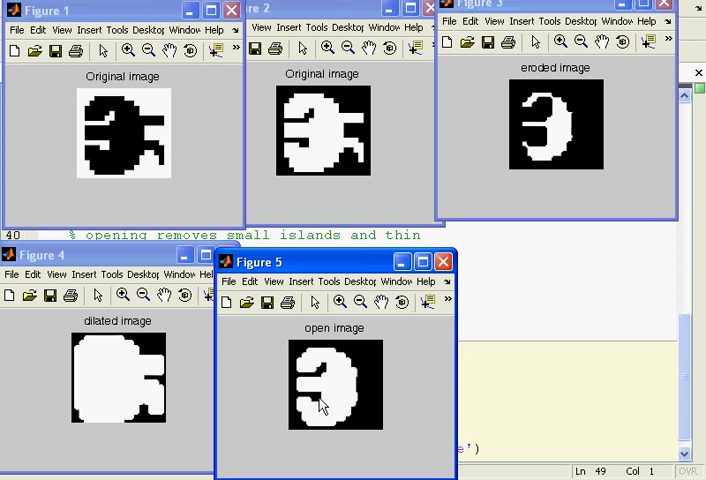
pyautogui.moveTo(485, 363)
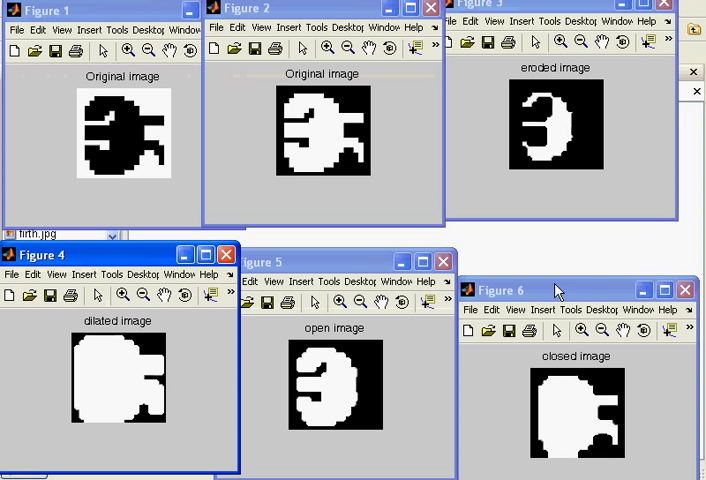
pyautogui.click(340, 261)
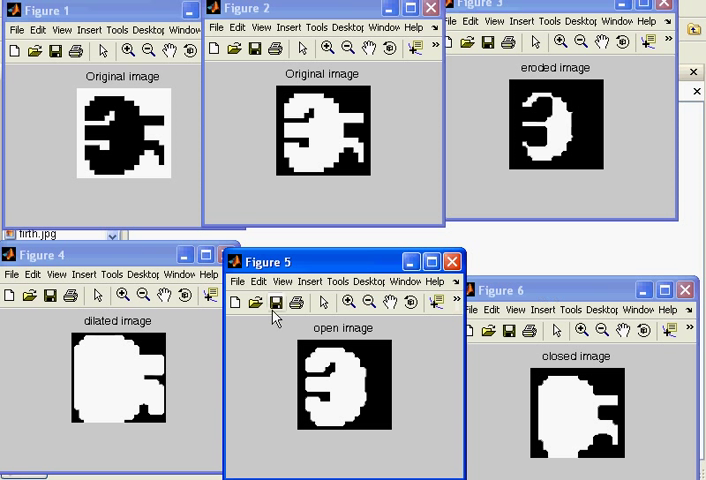
pyautogui.moveTo(314, 143)
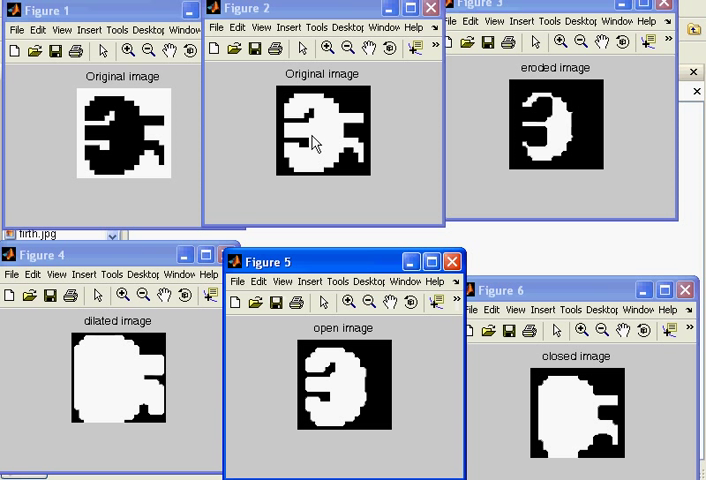
pyautogui.moveTo(130, 362)
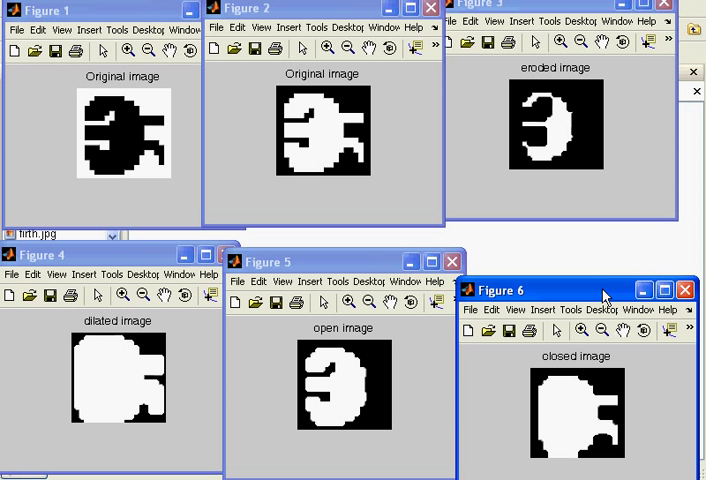
pyautogui.moveTo(560, 415)
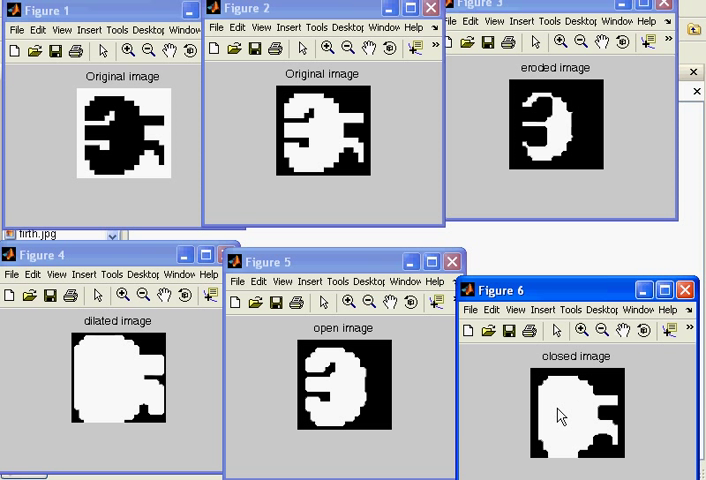
pyautogui.moveTo(391, 196)
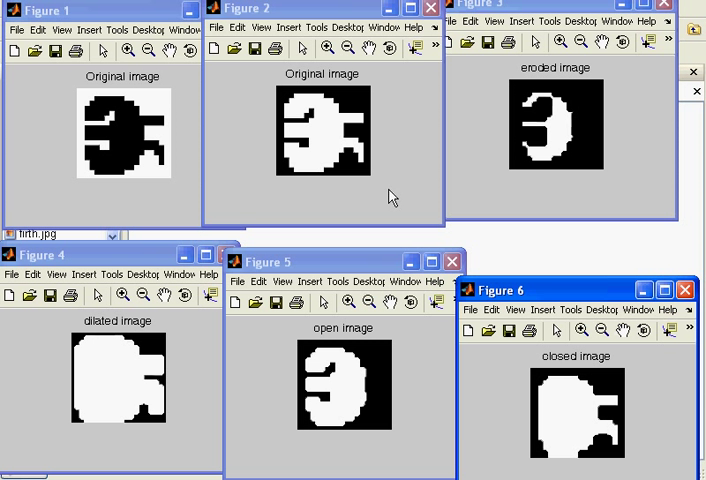
pyautogui.moveTo(372, 122)
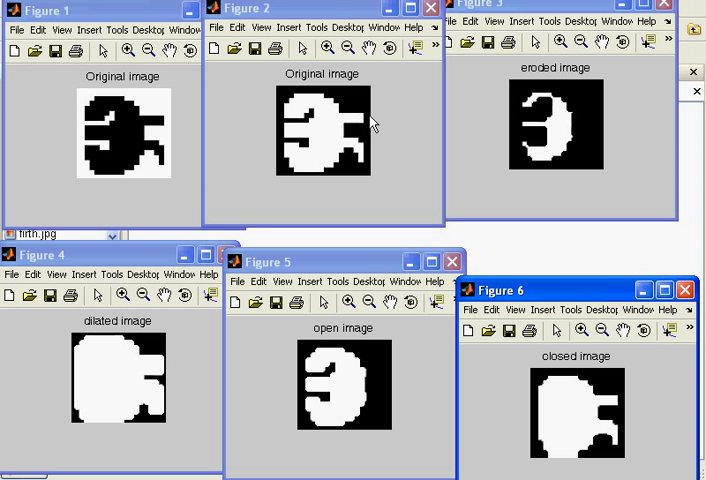
pyautogui.moveTo(308, 158)
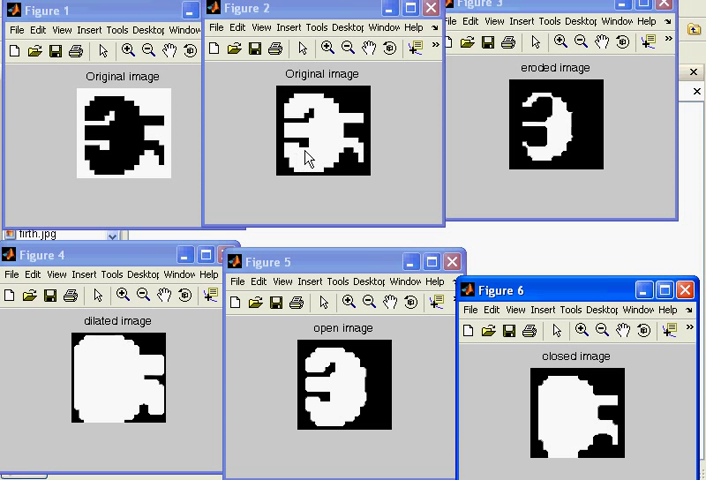
pyautogui.moveTo(302, 128)
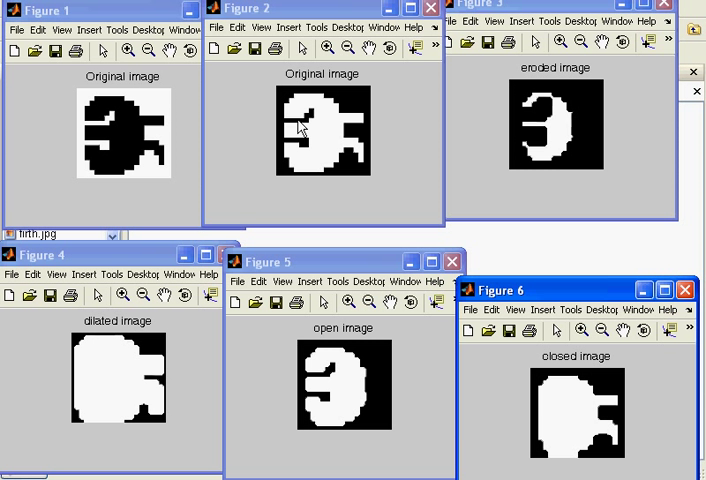
pyautogui.moveTo(308, 140)
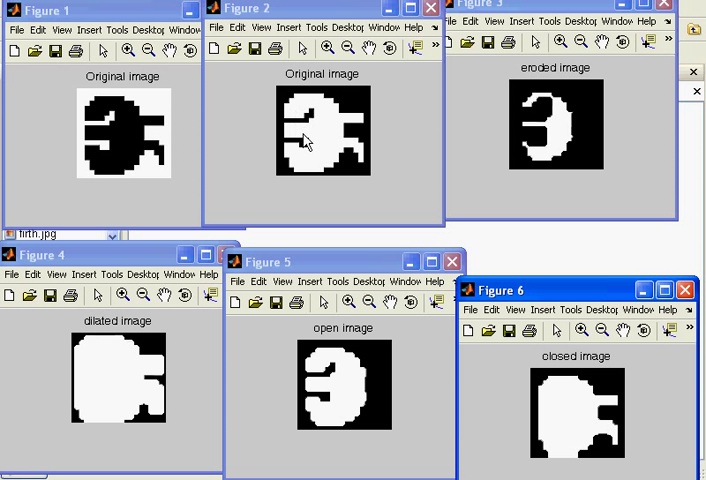
pyautogui.moveTo(308, 148)
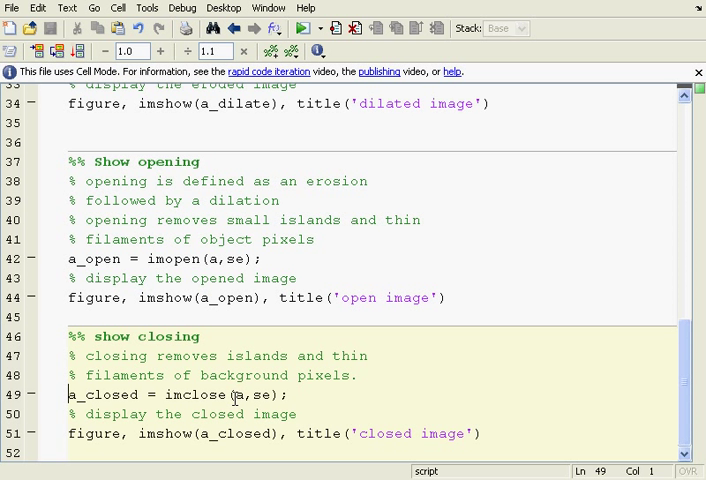
pyautogui.moveTo(190, 288)
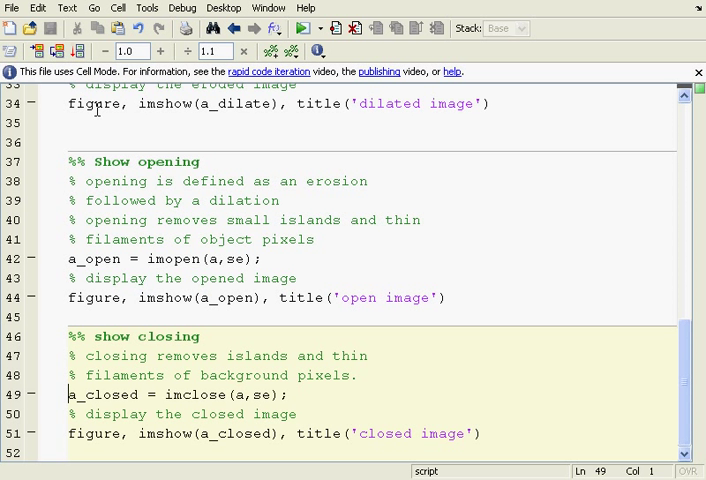
# Publish the Morphology script to HTML from the File menu.
pyautogui.click(11, 8)
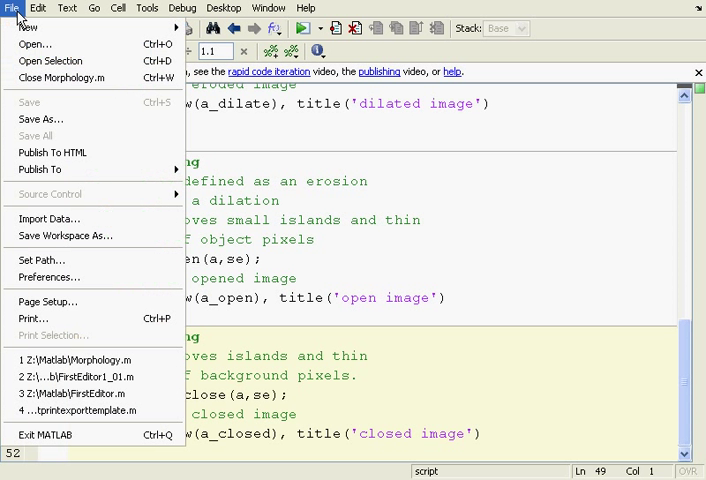
pyautogui.moveTo(53, 152)
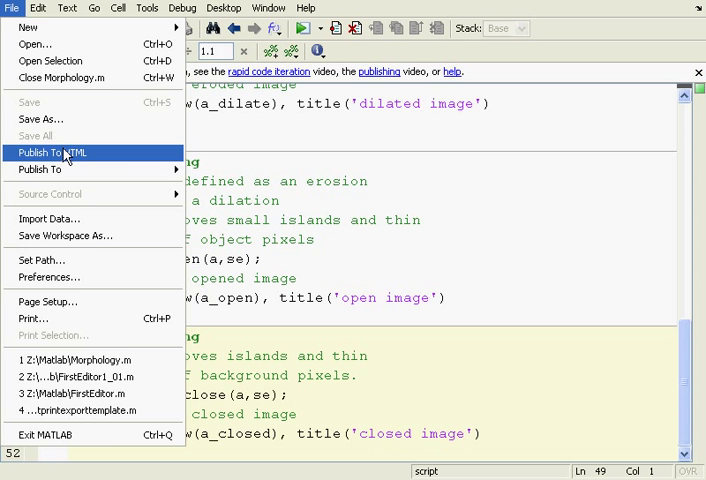
pyautogui.click(53, 152)
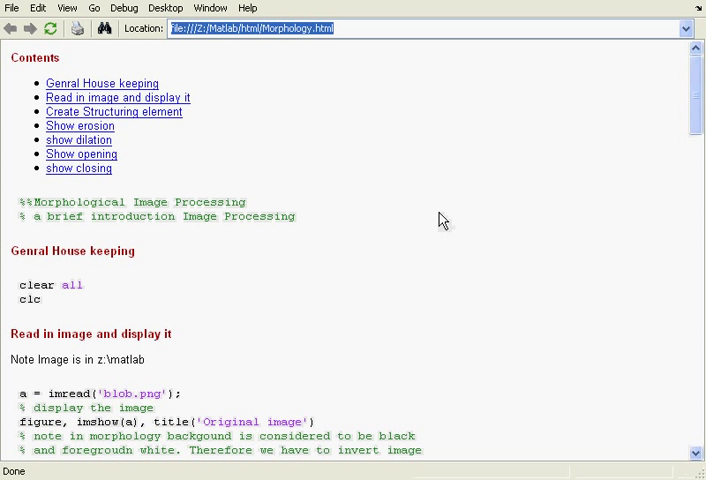
pyautogui.moveTo(663, 171)
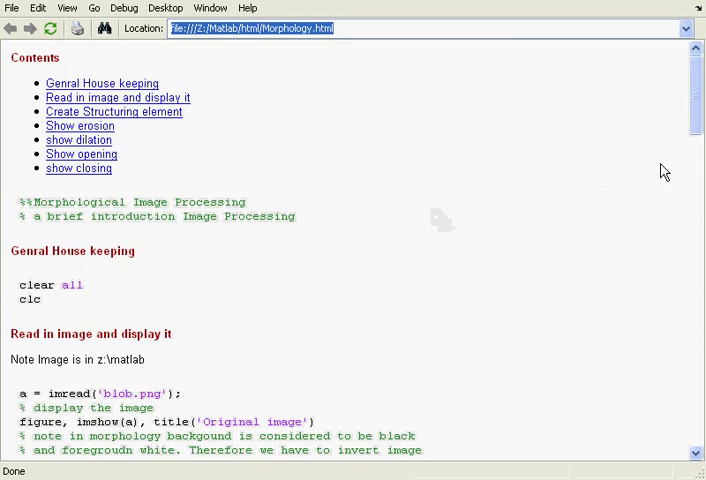
# Scroll through Morphology.html to view the code sections and result images, then back up.
pyautogui.scroll(-3)
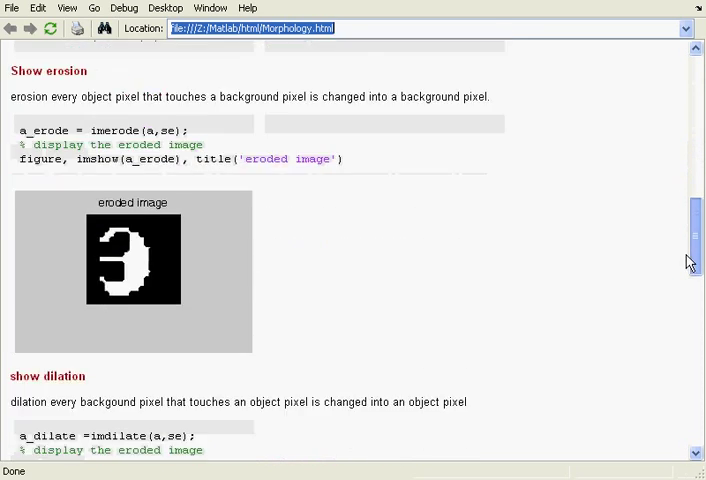
pyautogui.scroll(-3)
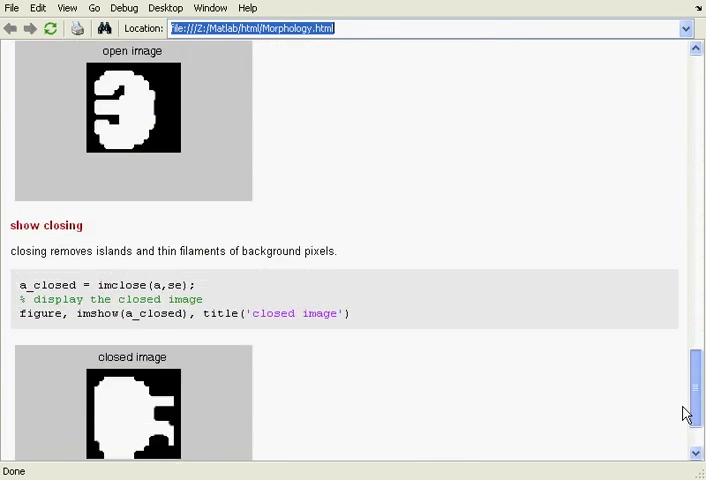
pyautogui.scroll(3)
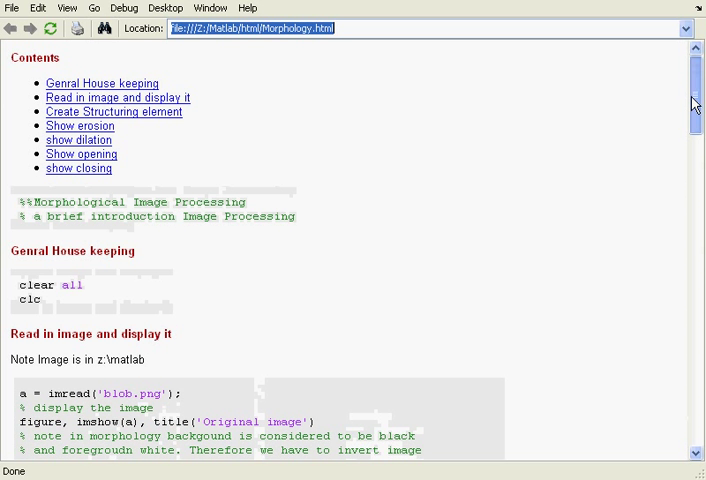
pyautogui.moveTo(278, 117)
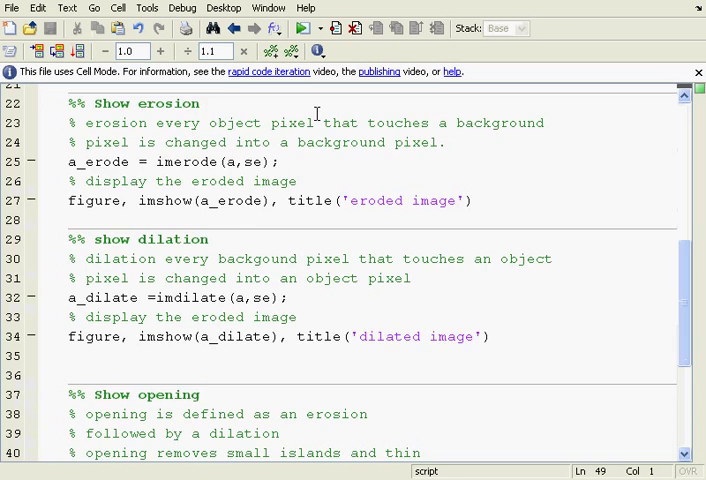
pyautogui.scroll(3)
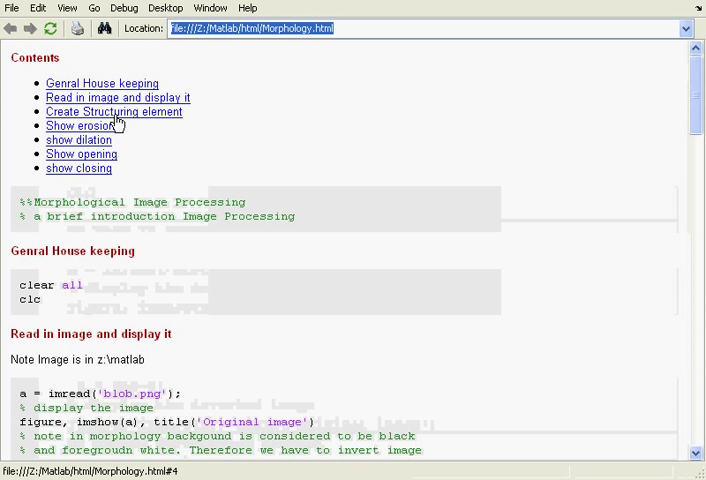
pyautogui.moveTo(116, 216)
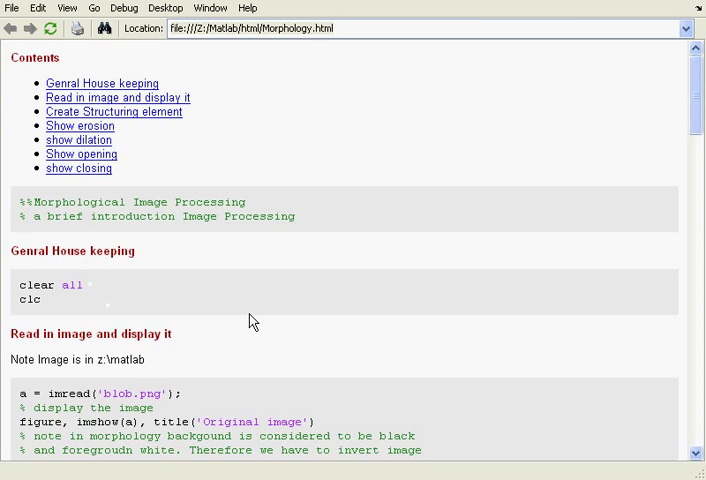
pyautogui.scroll(-3)
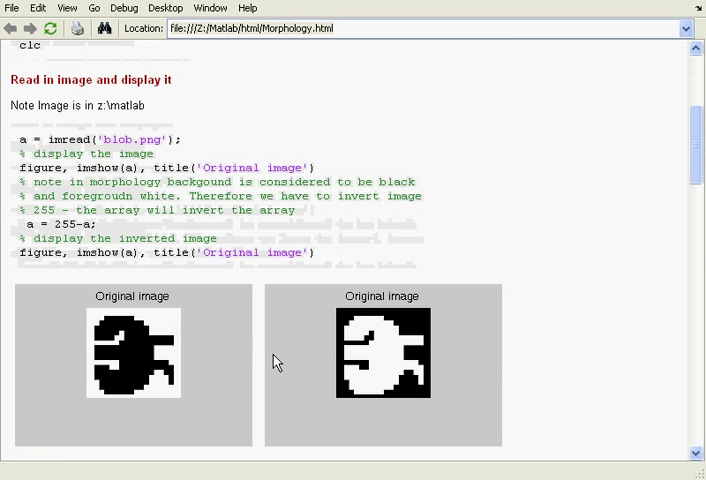
pyautogui.scroll(-3)
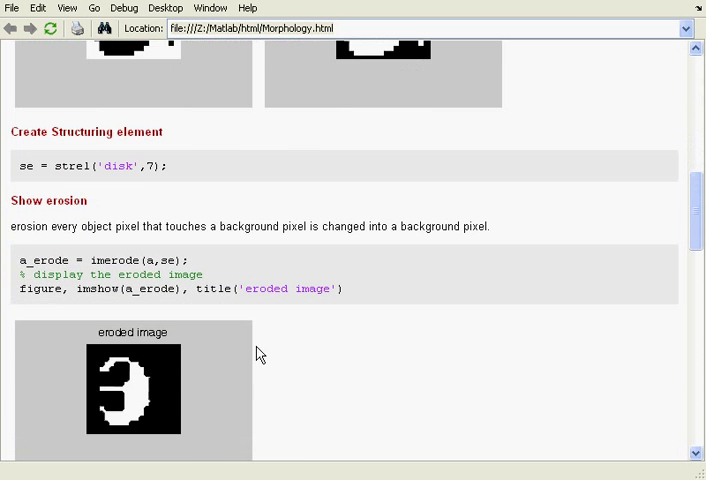
pyautogui.scroll(-3)
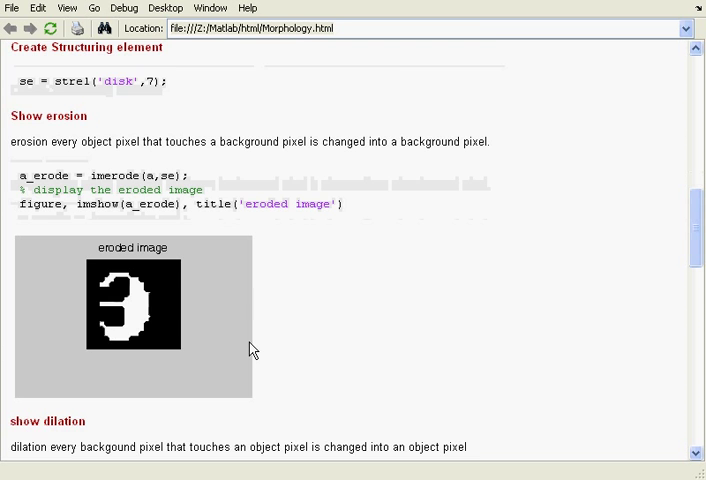
pyautogui.scroll(-3)
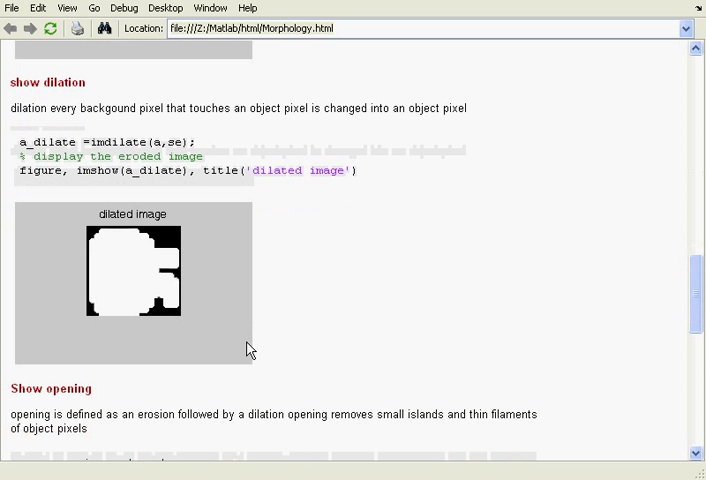
pyautogui.scroll(-3)
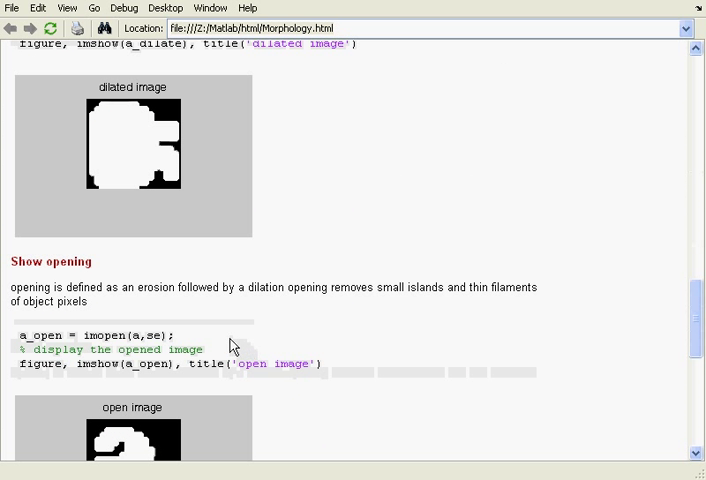